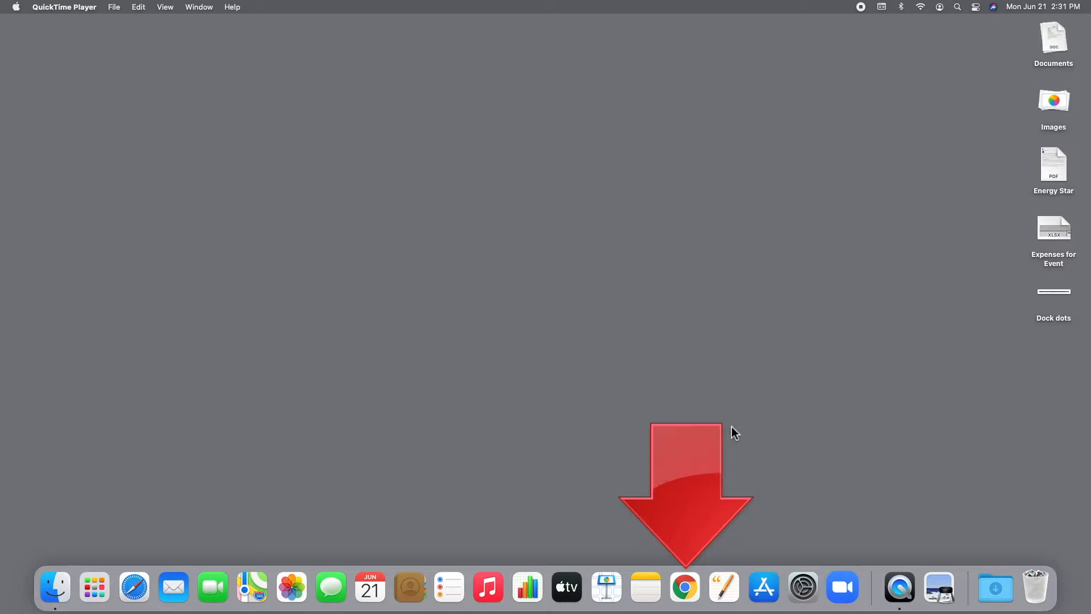
- Launch Google Chrome from the Dock so the Google home page appears
left_click(684, 587)
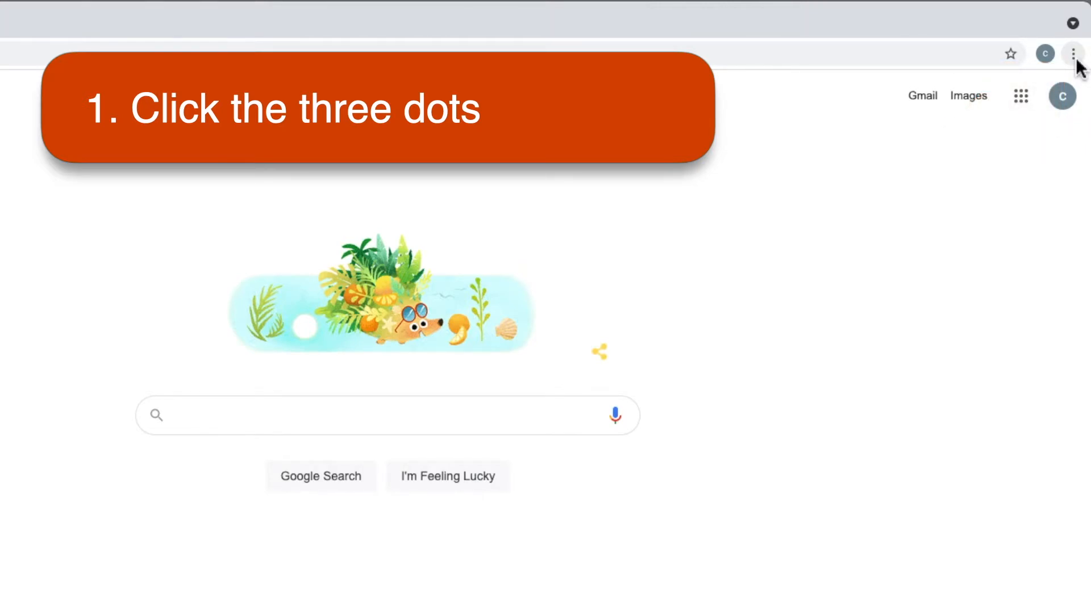
- Reach About Google Chrome via the Help menu, showing version 91.0.4472.114 up to date
left_click(1071, 54)
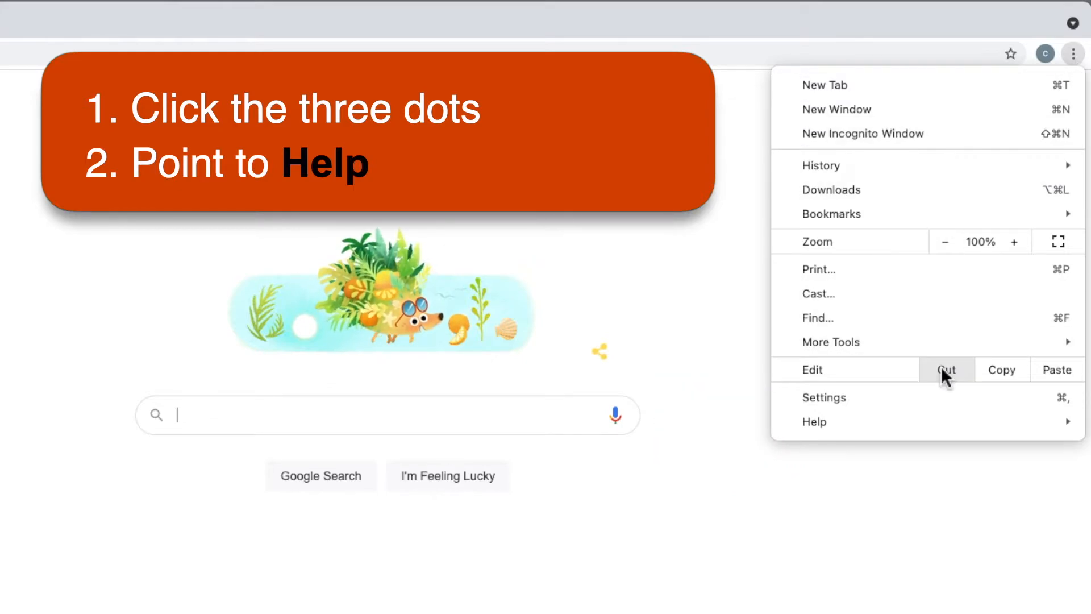
mouse_move(814, 422)
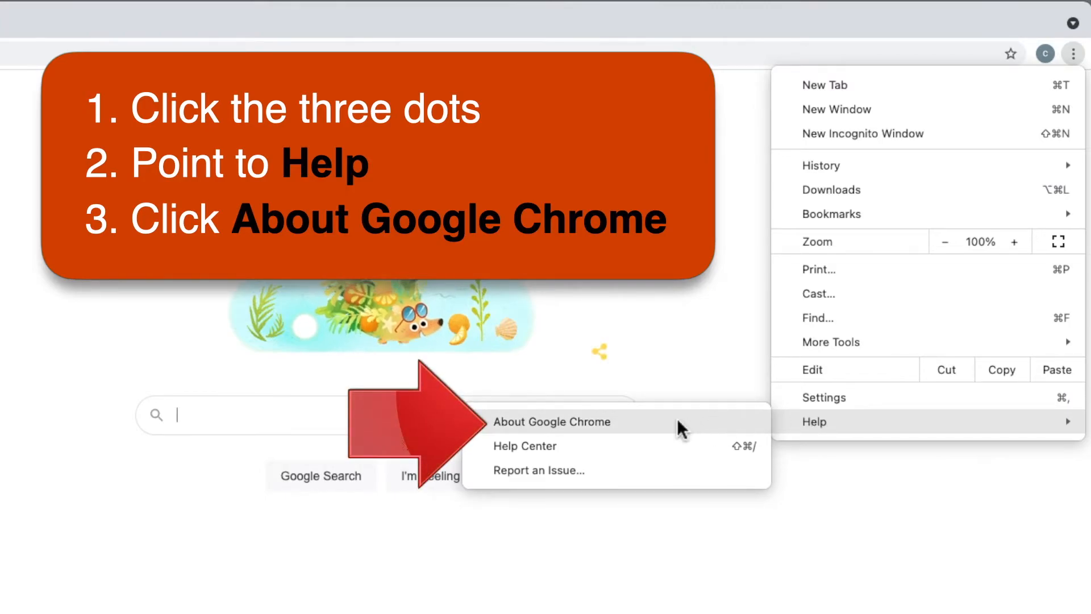
left_click(552, 420)
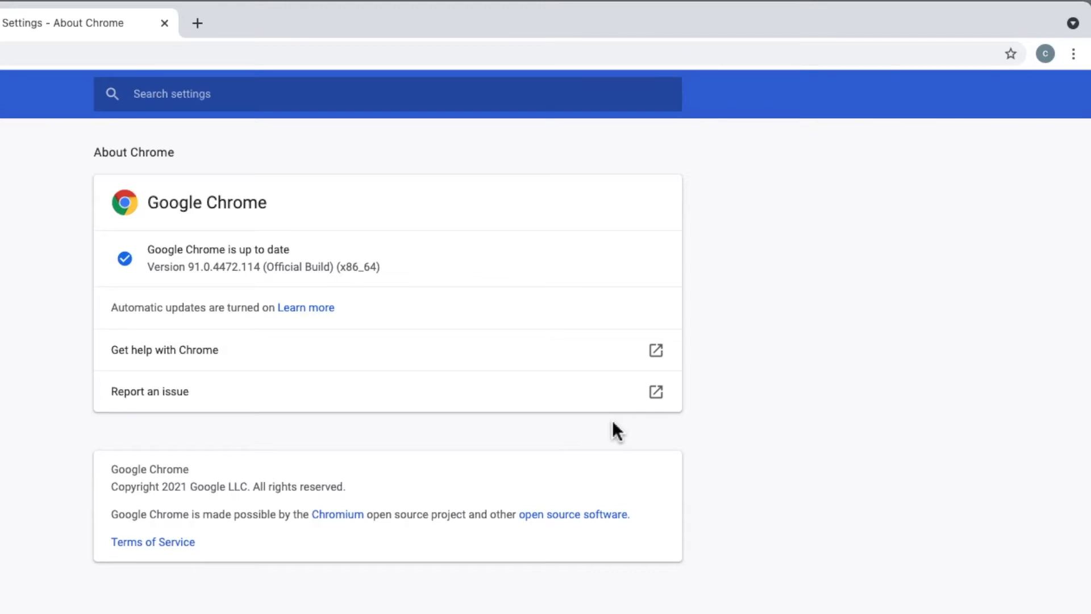
mouse_move(121, 300)
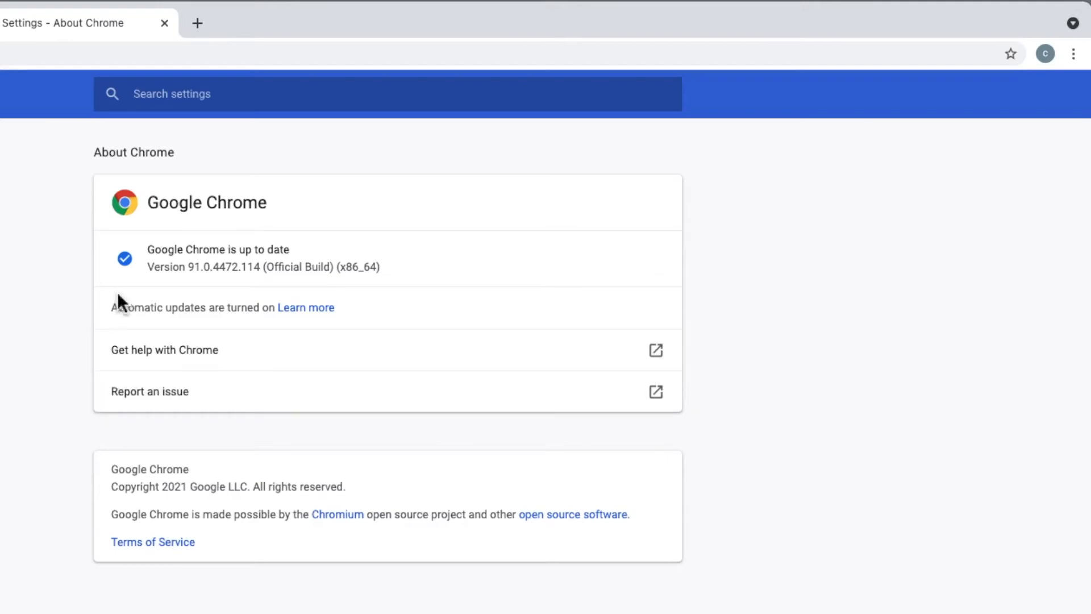